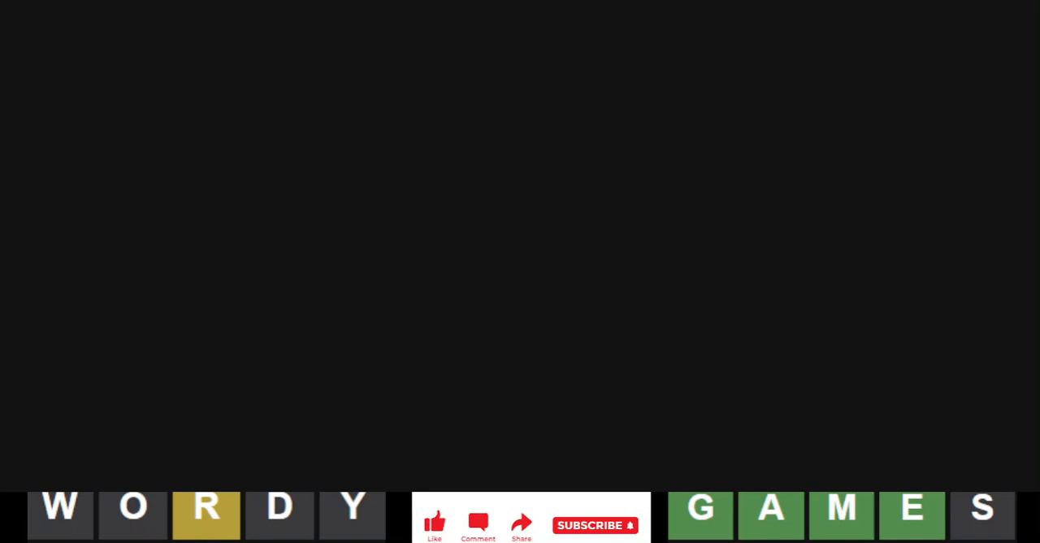
pyautogui.moveTo(180, 136)
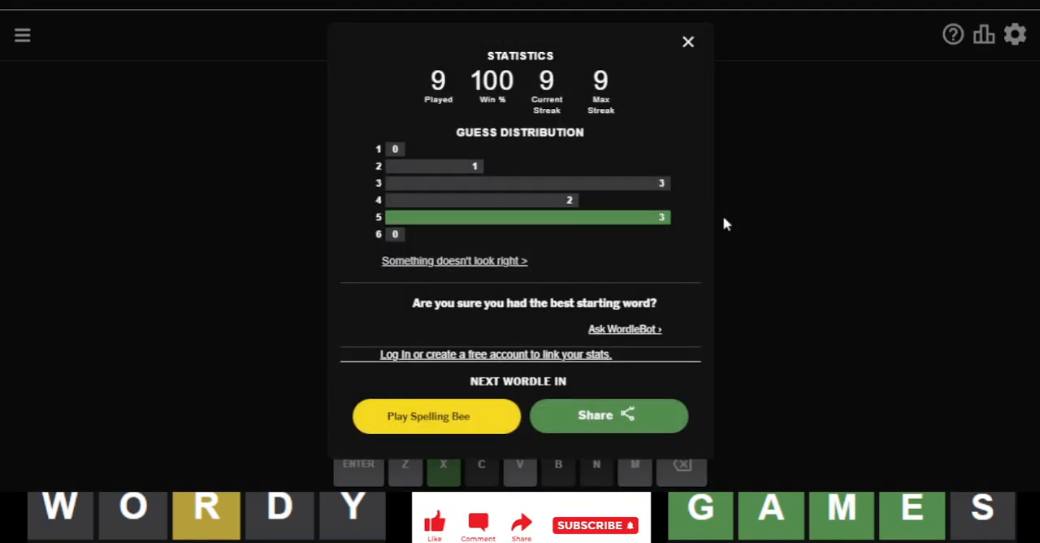
# - Dismiss the Statistics popup to reveal the solved board ending in the all-green PIXIE
pyautogui.click(689, 41)
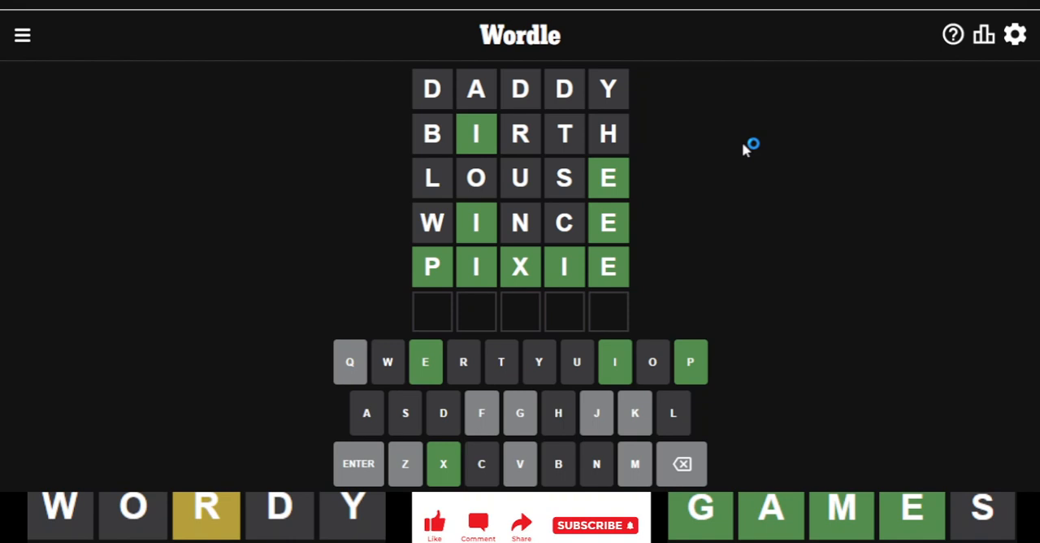
pyautogui.moveTo(745, 149)
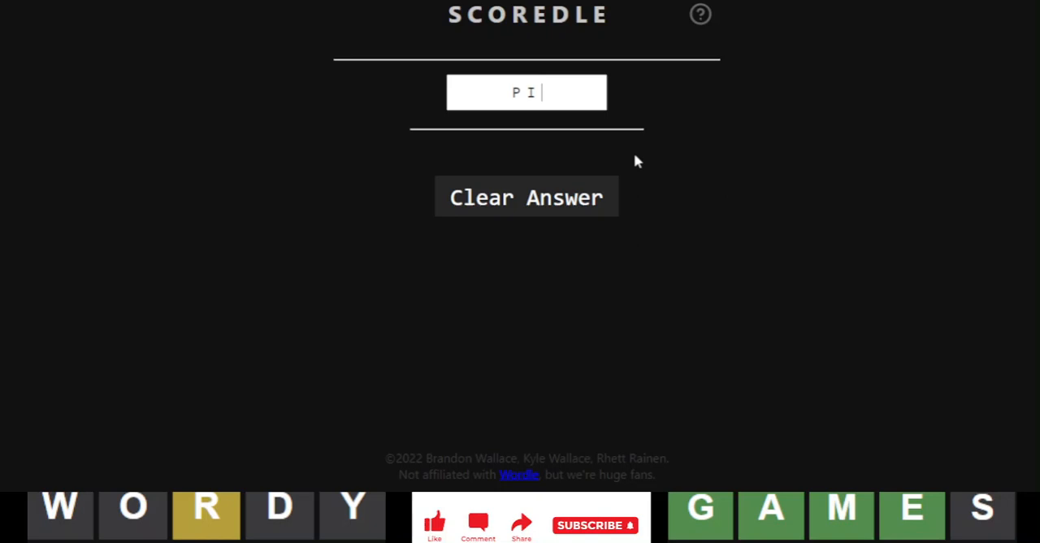
# - Enter PIXIE as today's answer in Scoredle's answer box
pyautogui.write('XI')
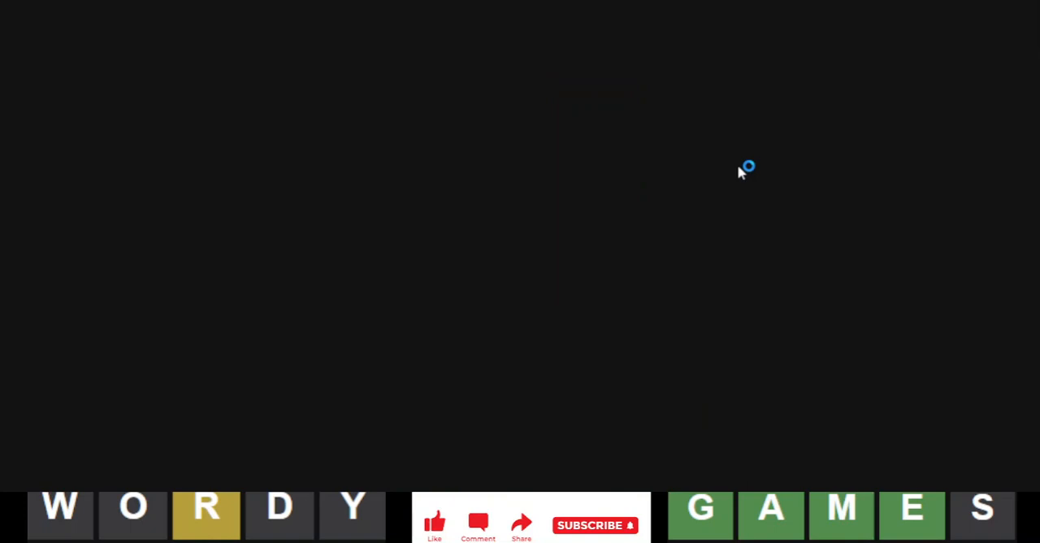
pyautogui.moveTo(740, 171)
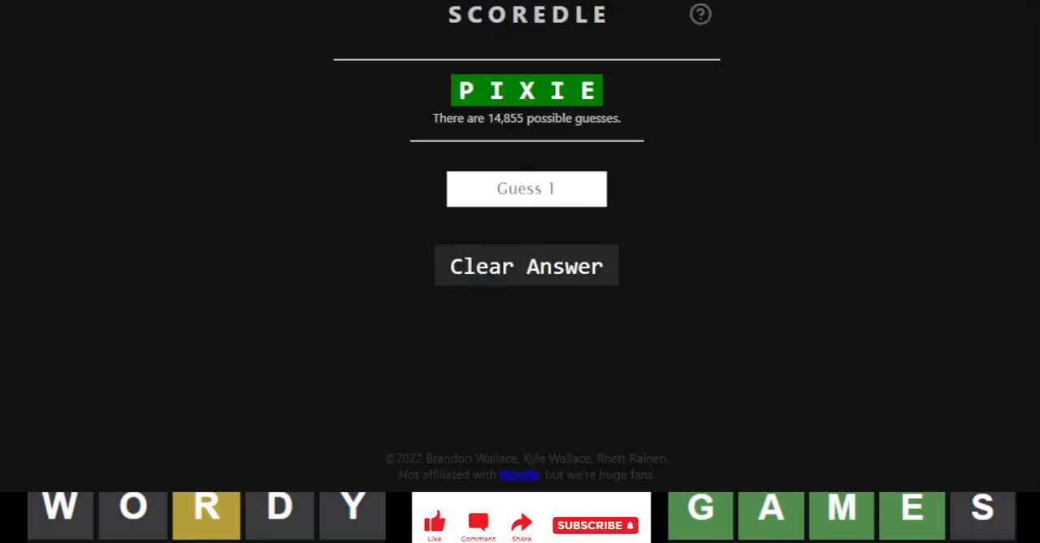
# - Score the guesses DADDY, BIRTH and LOUSE in Scoredle, narrowing to 5,729 then 334 possibilities
pyautogui.write('D')
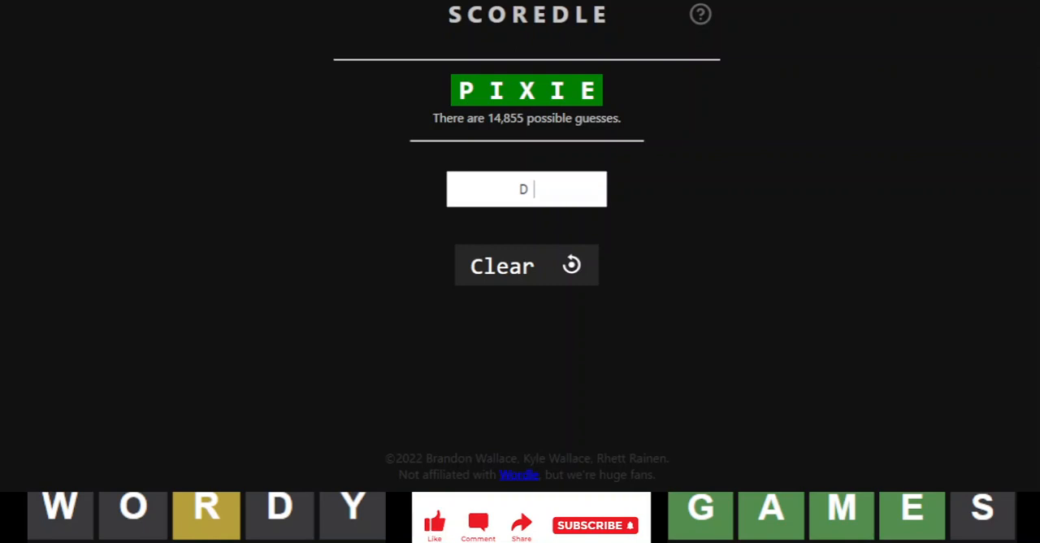
pyautogui.write('ADD')
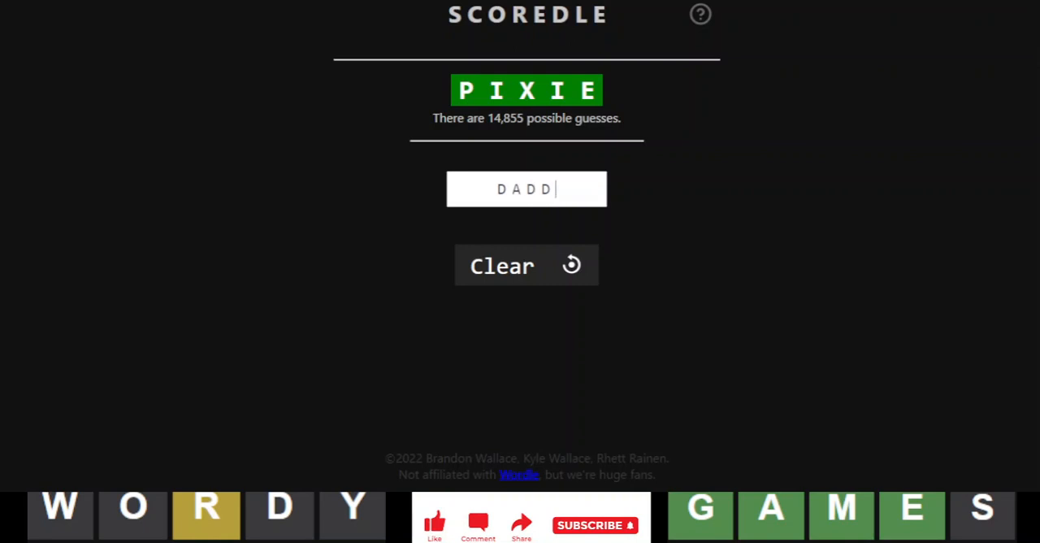
pyautogui.moveTo(601, 187)
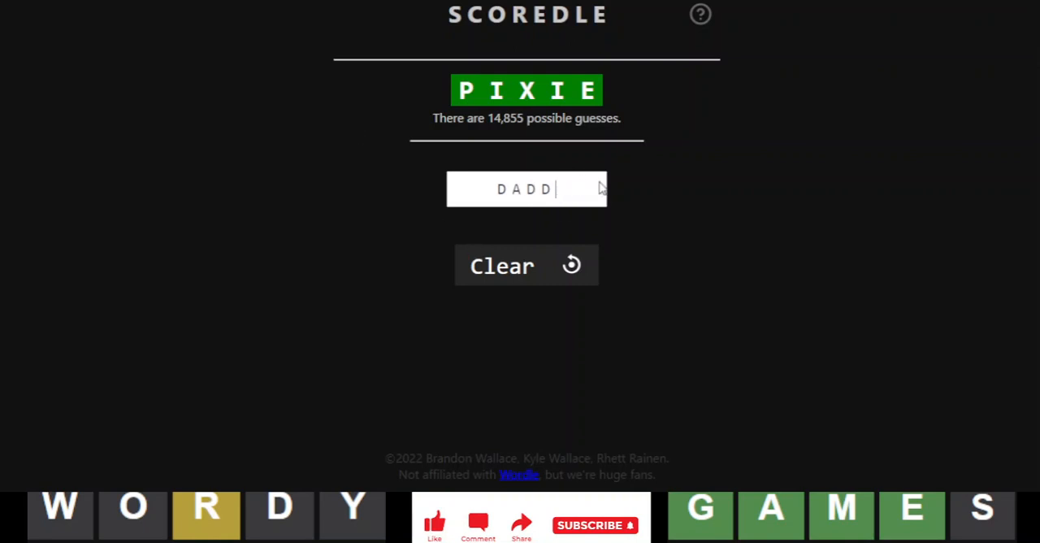
pyautogui.moveTo(717, 234)
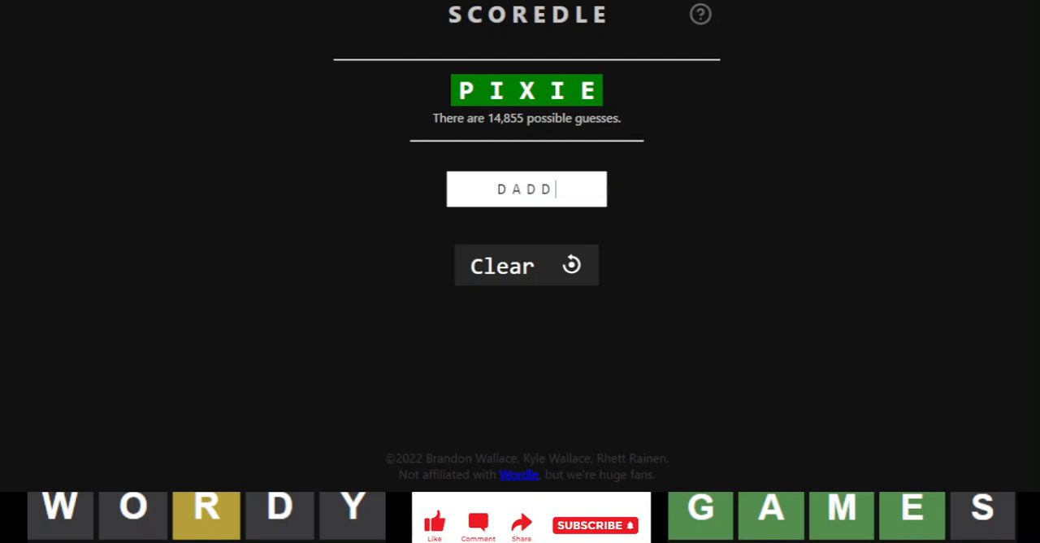
pyautogui.moveTo(991, 400)
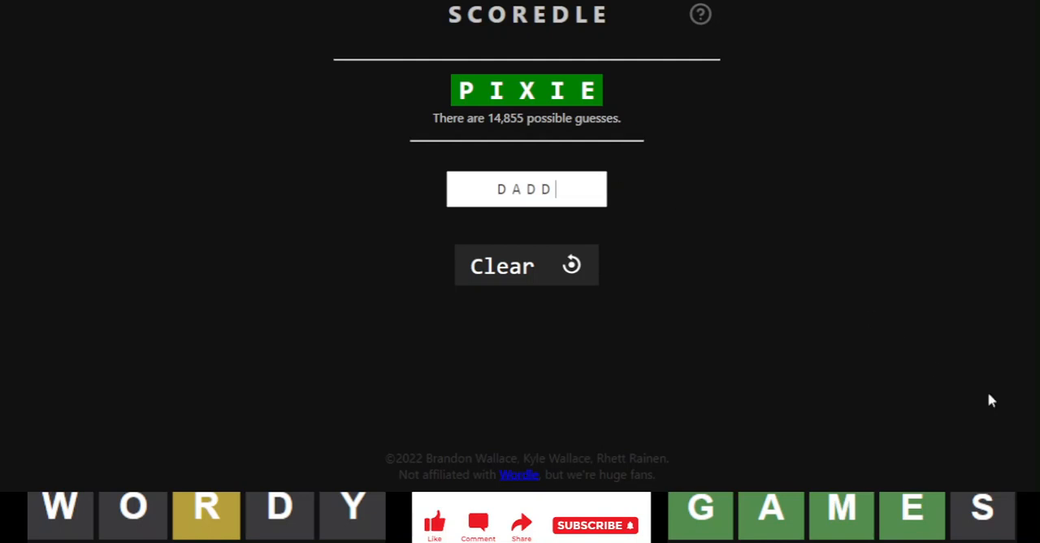
pyautogui.moveTo(962, 419)
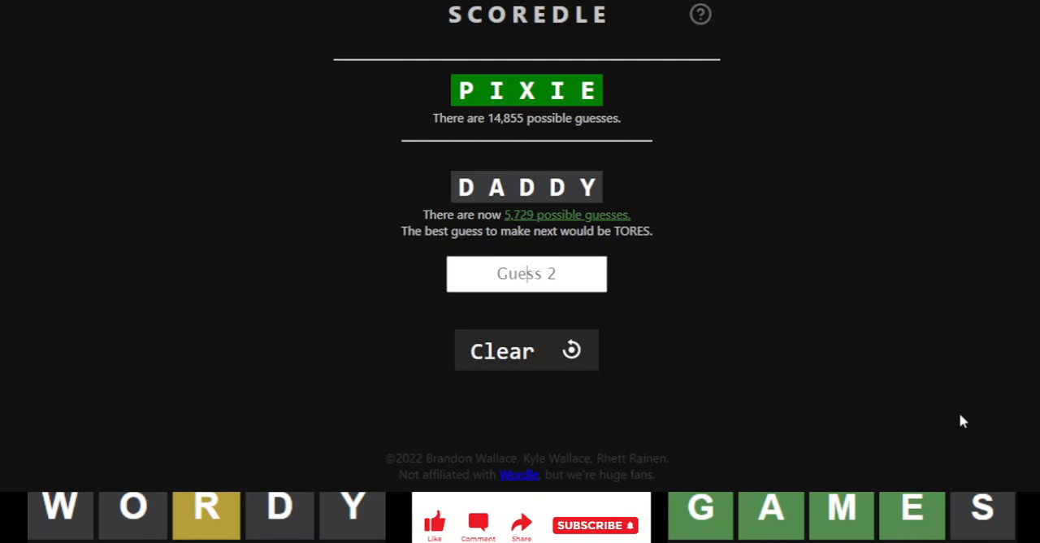
pyautogui.write('BIRT')
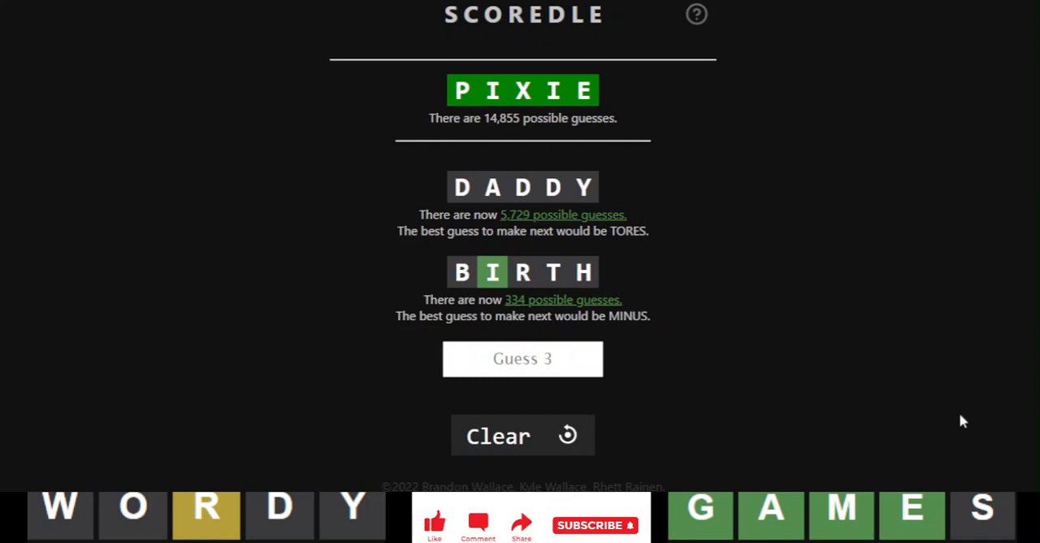
pyautogui.write('LOUSE')
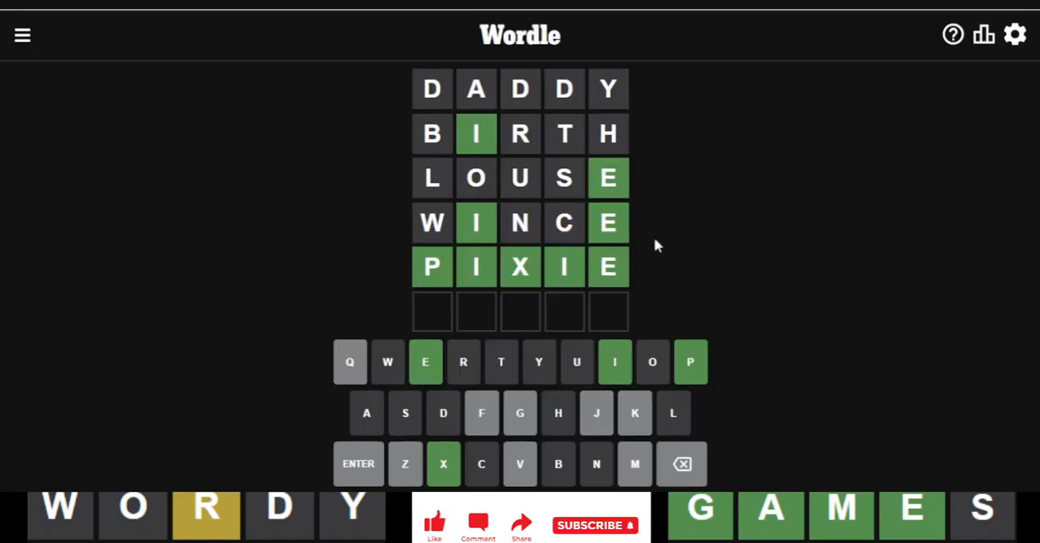
pyautogui.moveTo(670, 273)
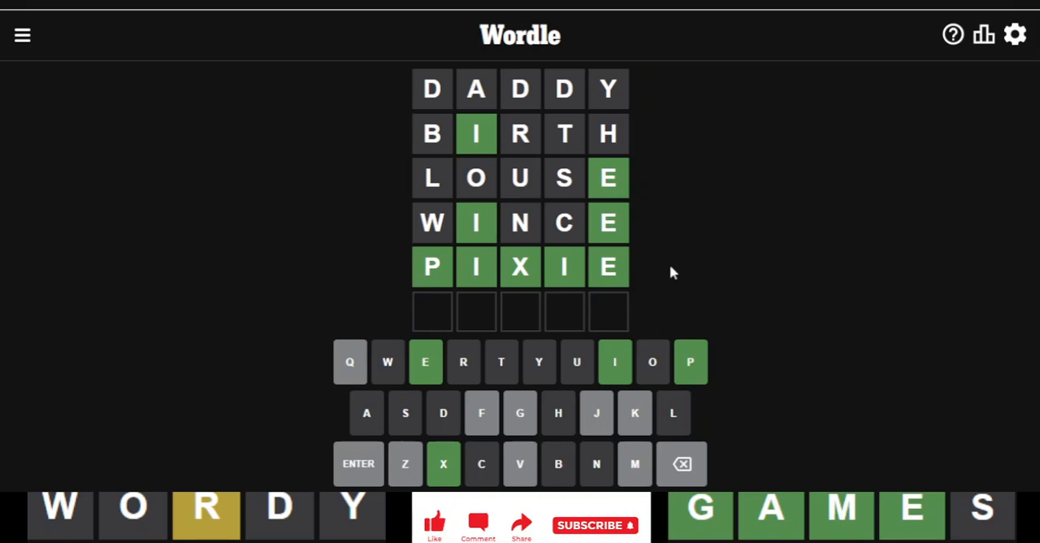
pyautogui.moveTo(874, 448)
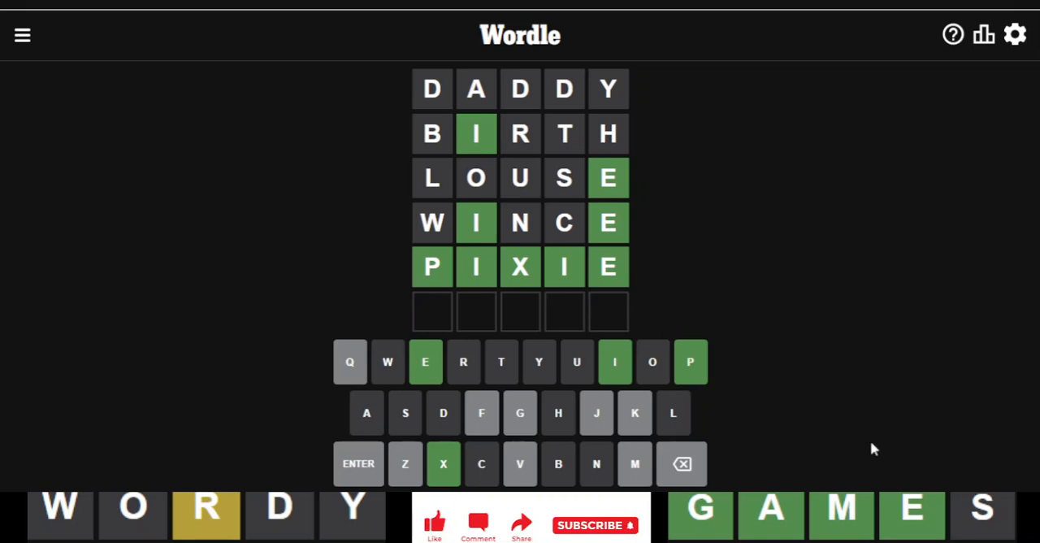